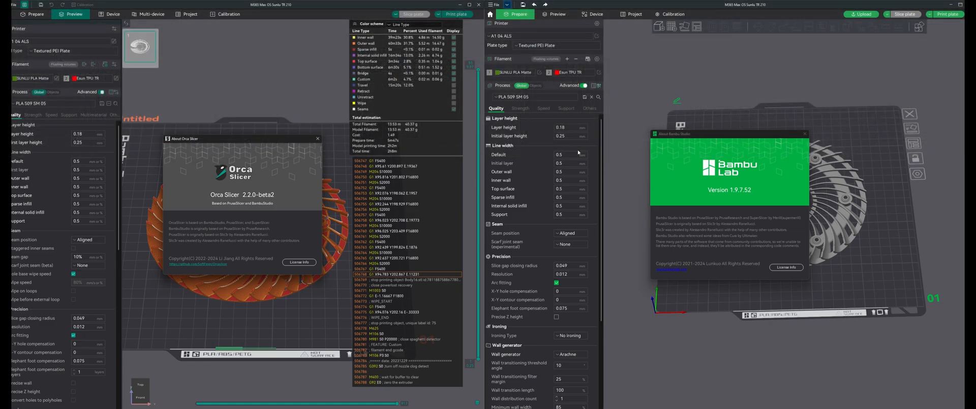
{"action": "mouse_move", "coordinate": [323, 162]}
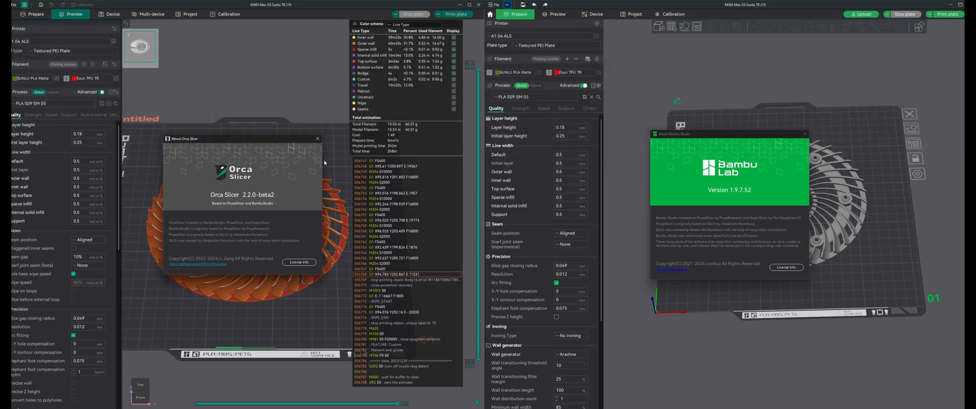
{"action": "mouse_move", "coordinate": [765, 232]}
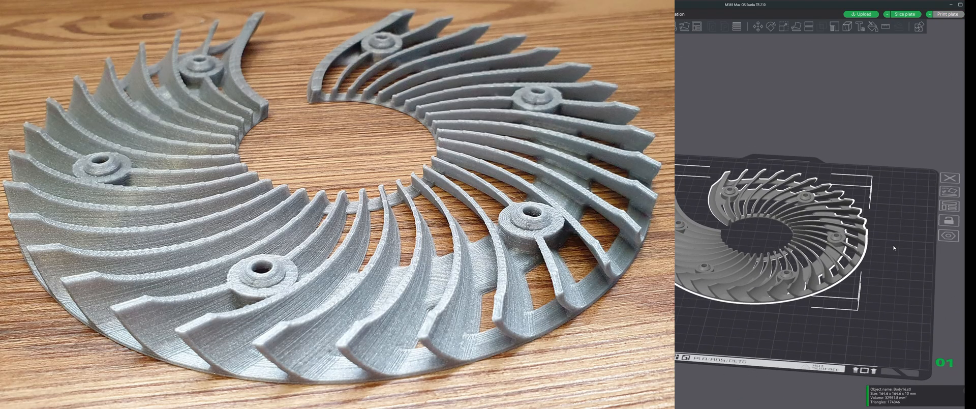
Bring the Bambu Studio window forward to view its boss toolpaths beside OrcaSlicer's.
{"action": "left_click", "coordinate": [904, 14]}
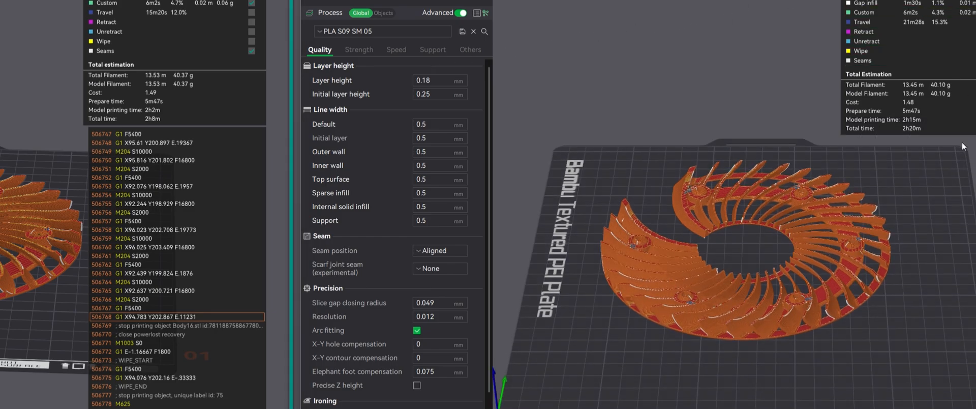
{"action": "mouse_move", "coordinate": [945, 129]}
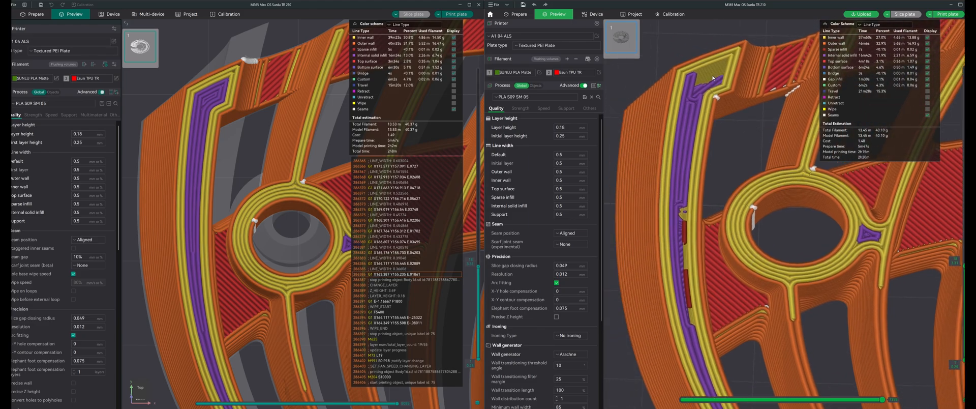
{"action": "mouse_move", "coordinate": [688, 218]}
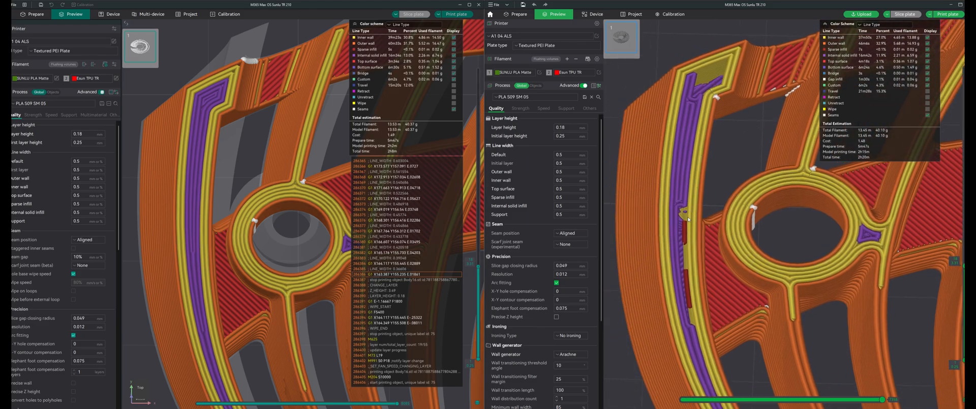
{"action": "mouse_move", "coordinate": [283, 171]}
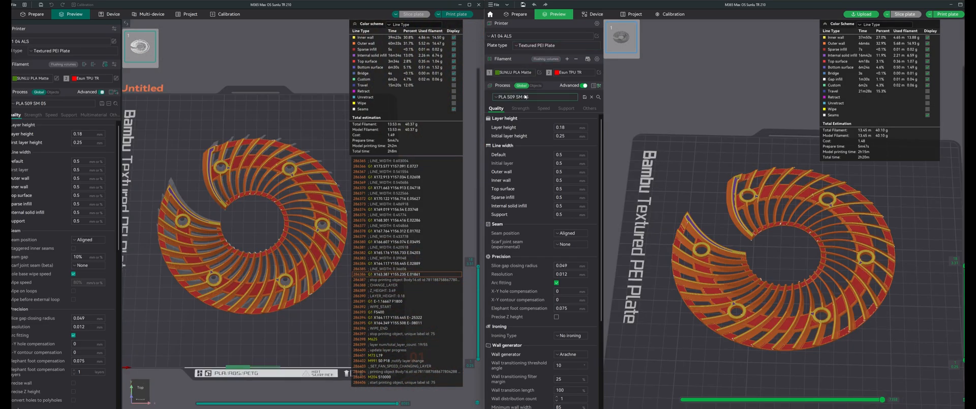
{"action": "left_click", "coordinate": [533, 96]}
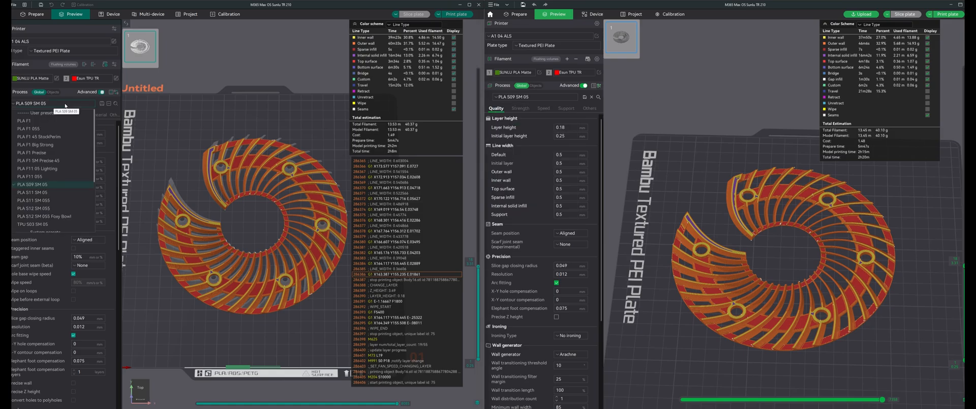
{"action": "mouse_move", "coordinate": [205, 113]}
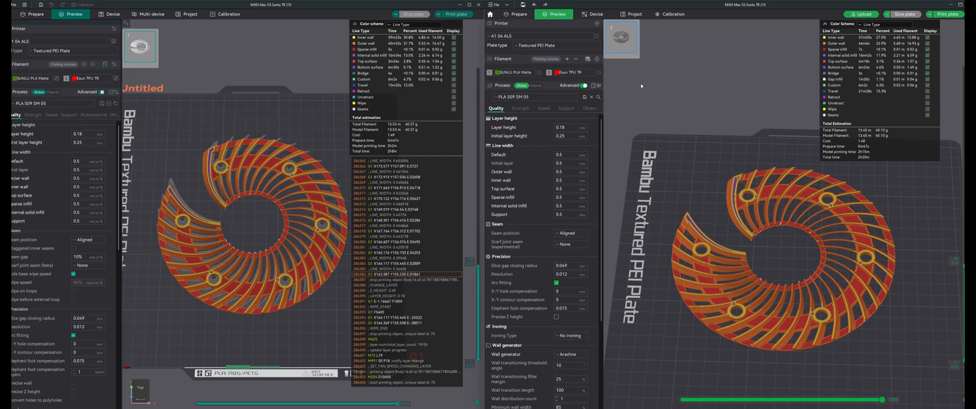
{"action": "left_click", "coordinate": [56, 78]}
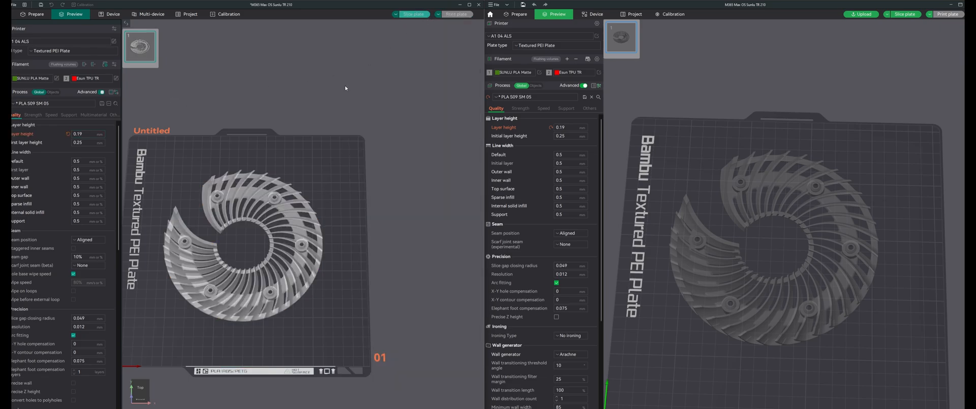
Slice the plate at 0.19 mm in OrcaSlicer, then start the same slice in Bambu Studio.
{"action": "left_click", "coordinate": [412, 13]}
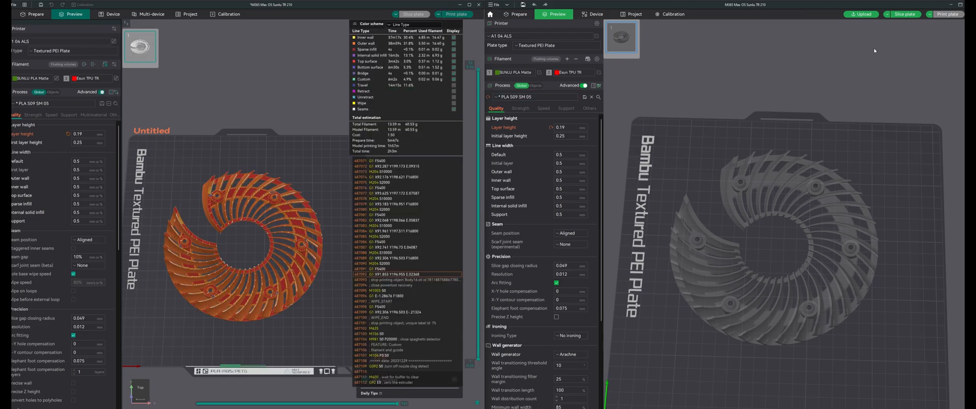
{"action": "left_click", "coordinate": [904, 13]}
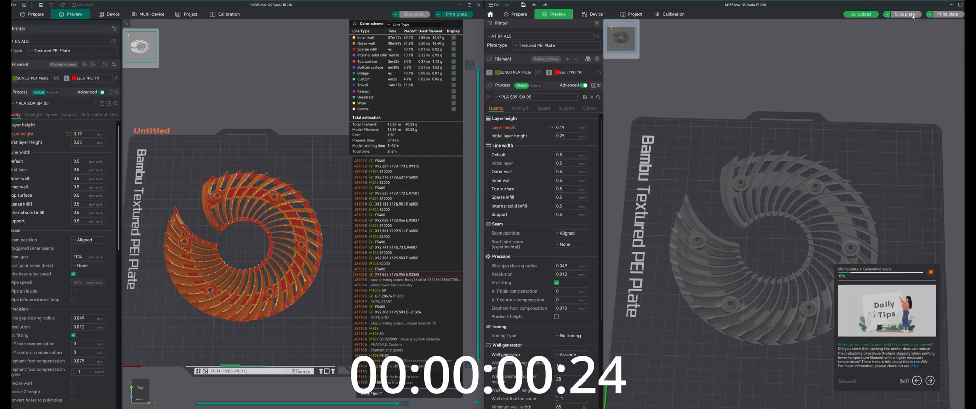